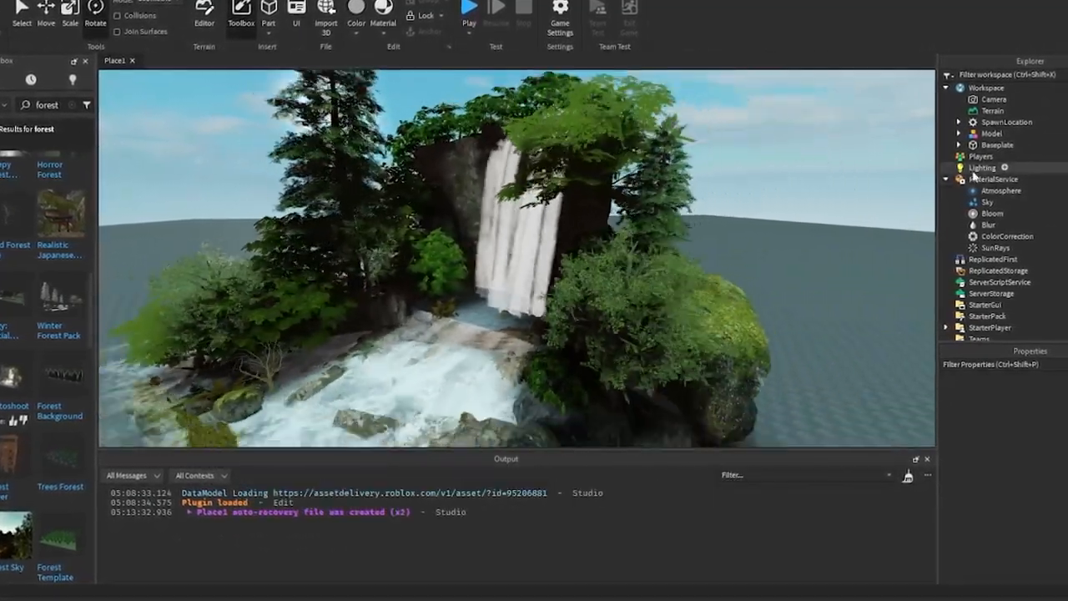
Set Lighting's EnvironmentSpecularScale to 0.4
{"action": "left_click", "coordinate": [979, 167]}
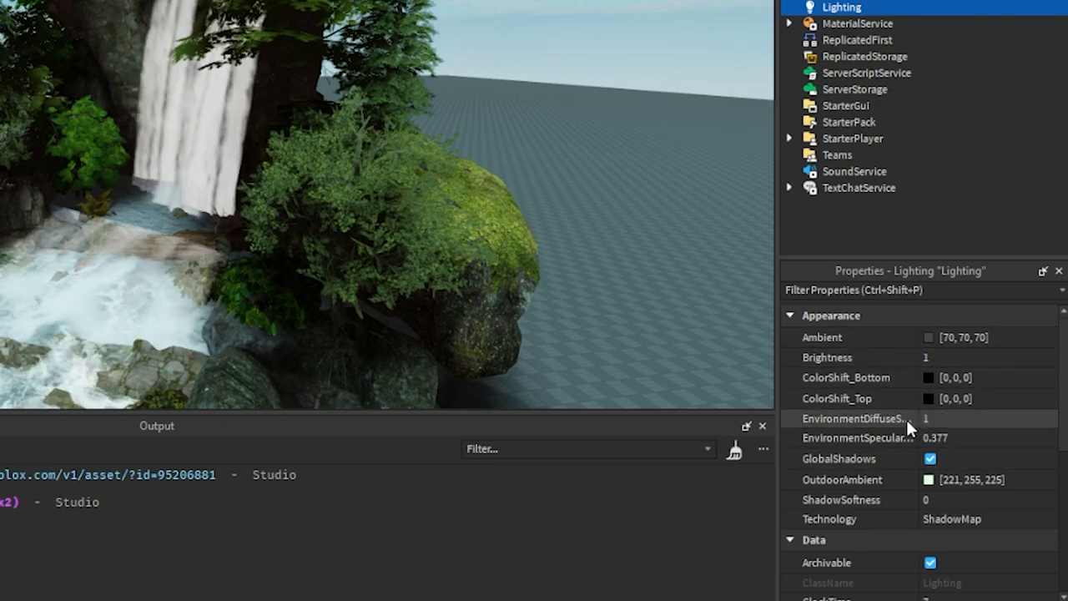
{"action": "left_click", "coordinate": [959, 417]}
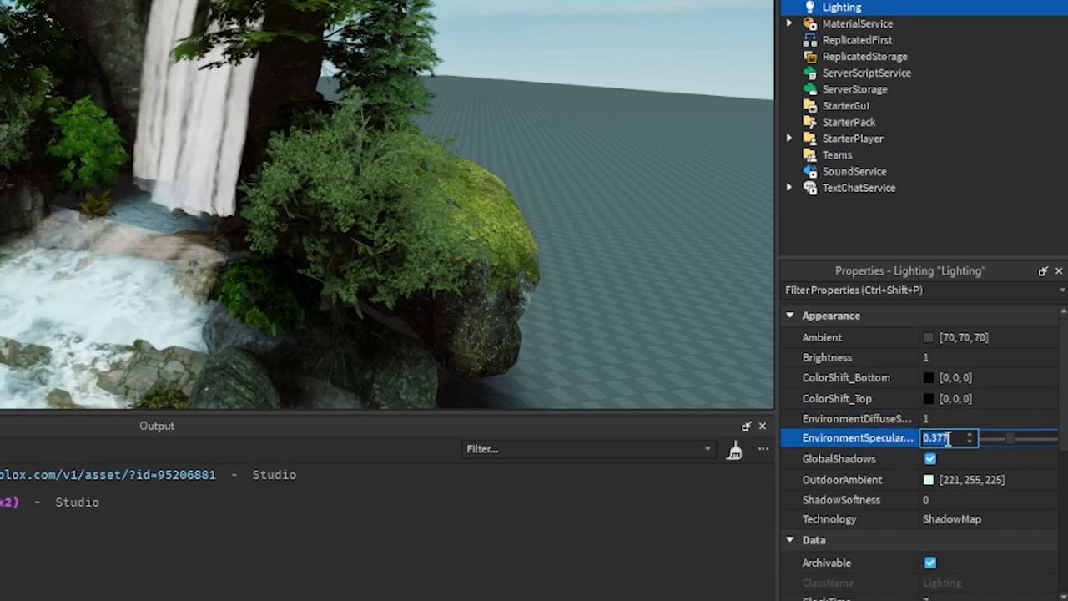
{"action": "type", "text": "0.4"}
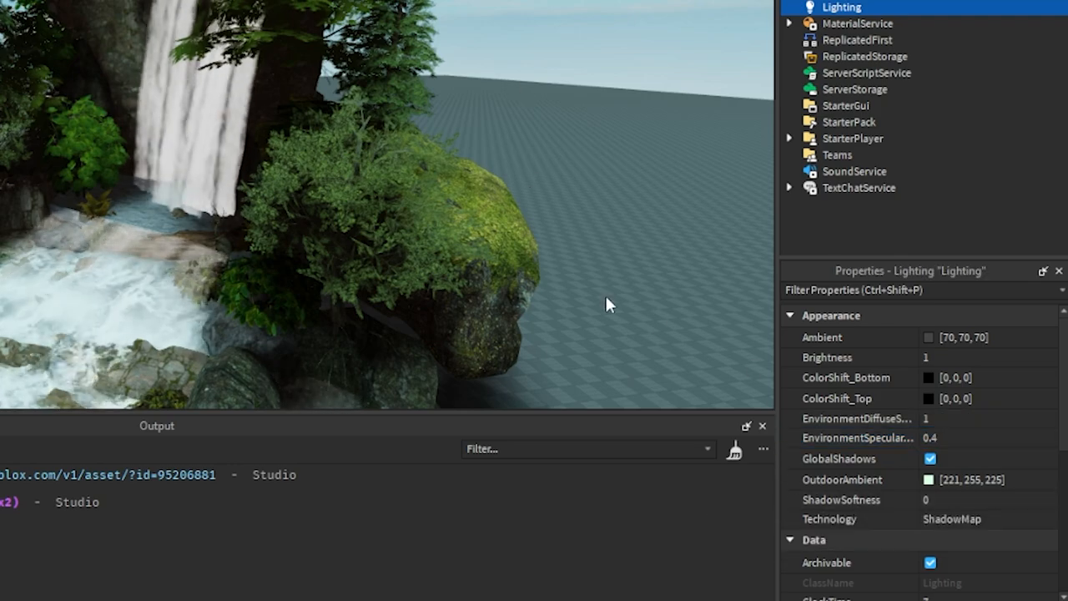
{"action": "scroll", "scroll_direction": "down", "scroll_amount": 3}
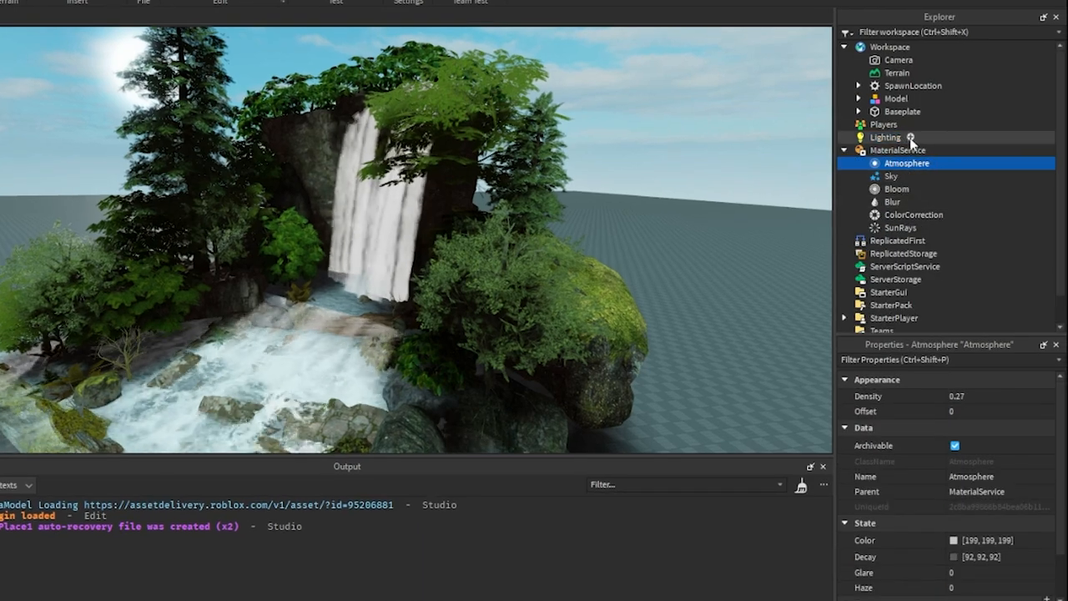
Move the Atmosphere from MaterialService under Lighting and select it
{"action": "left_click", "coordinate": [884, 137]}
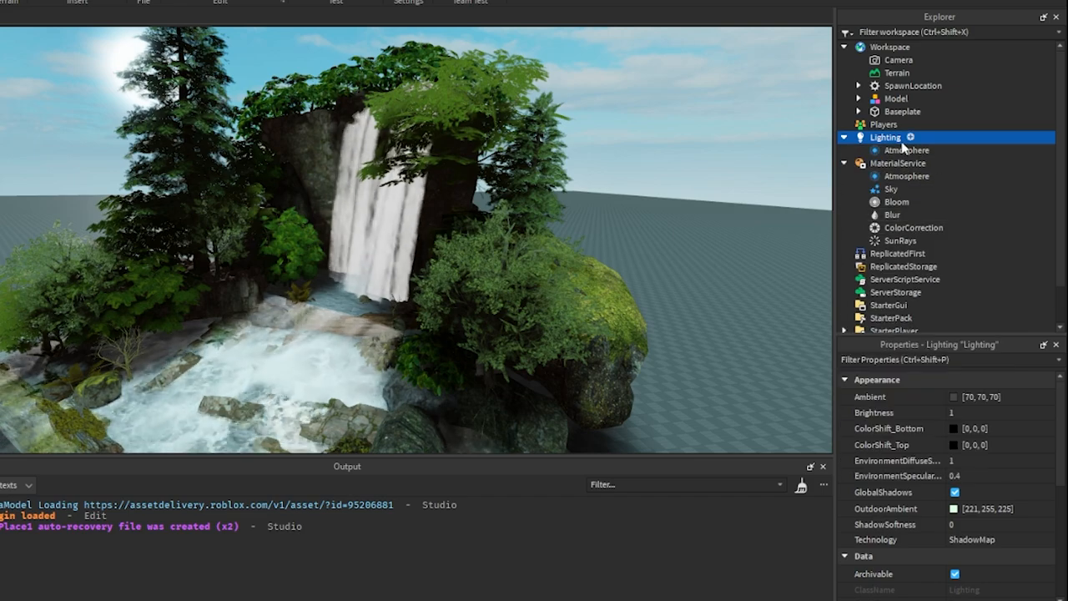
{"action": "left_click", "coordinate": [906, 150]}
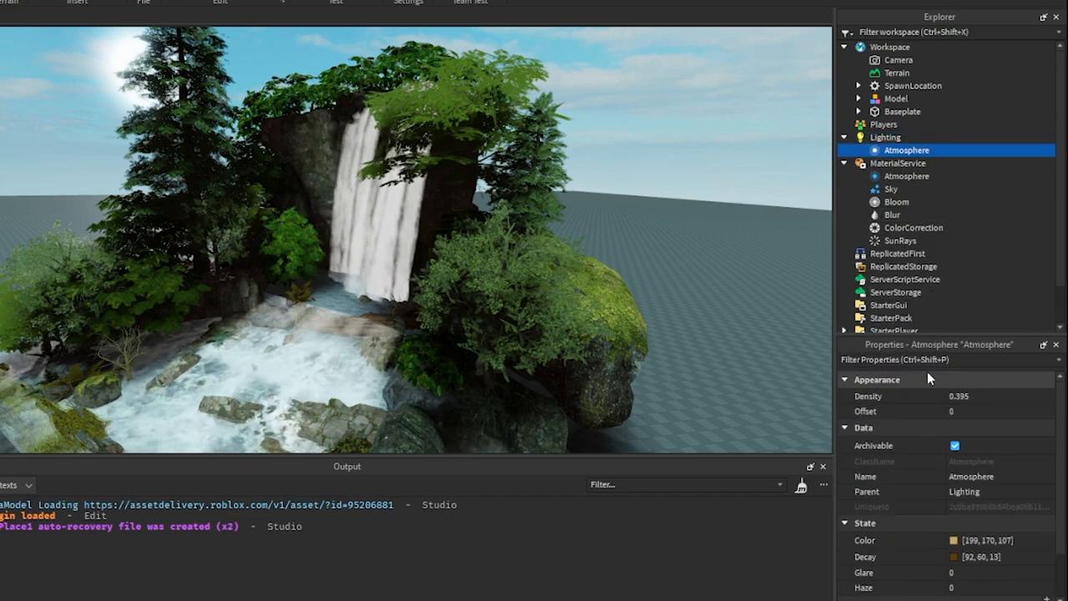
{"action": "left_click", "coordinate": [907, 177]}
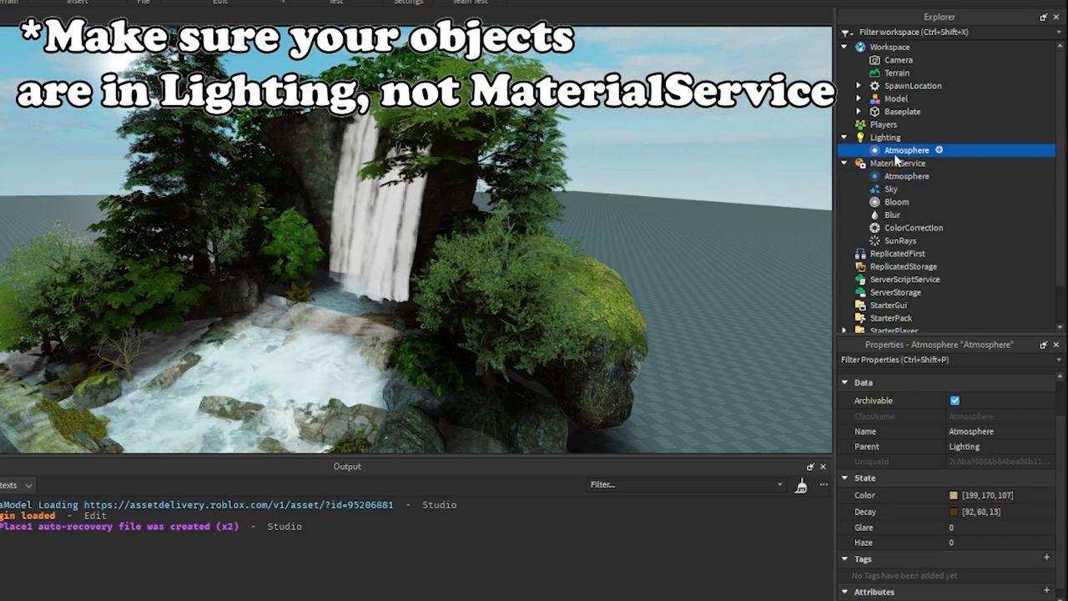
Give the Atmosphere a pale teal Color and a dark grey-green Decay
{"action": "left_click", "coordinate": [947, 495]}
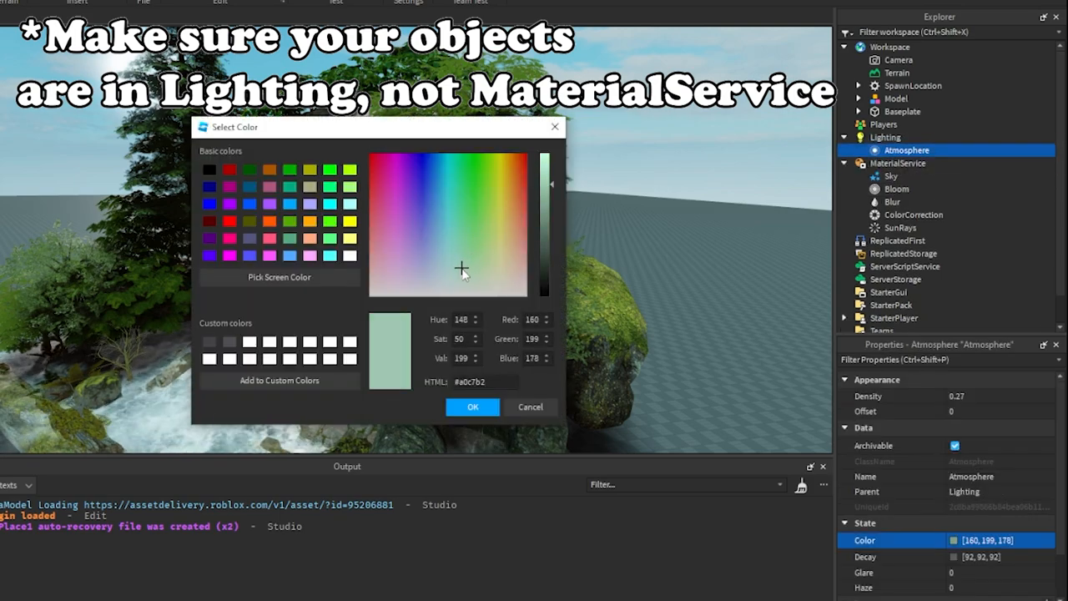
{"action": "left_click", "coordinate": [425, 233]}
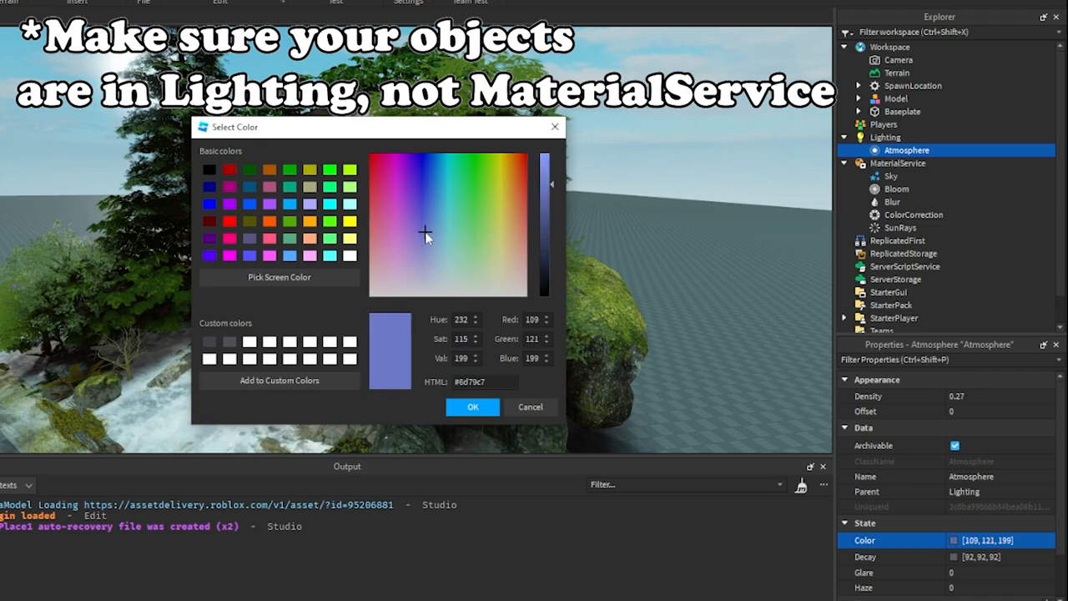
{"action": "left_click", "coordinate": [449, 254]}
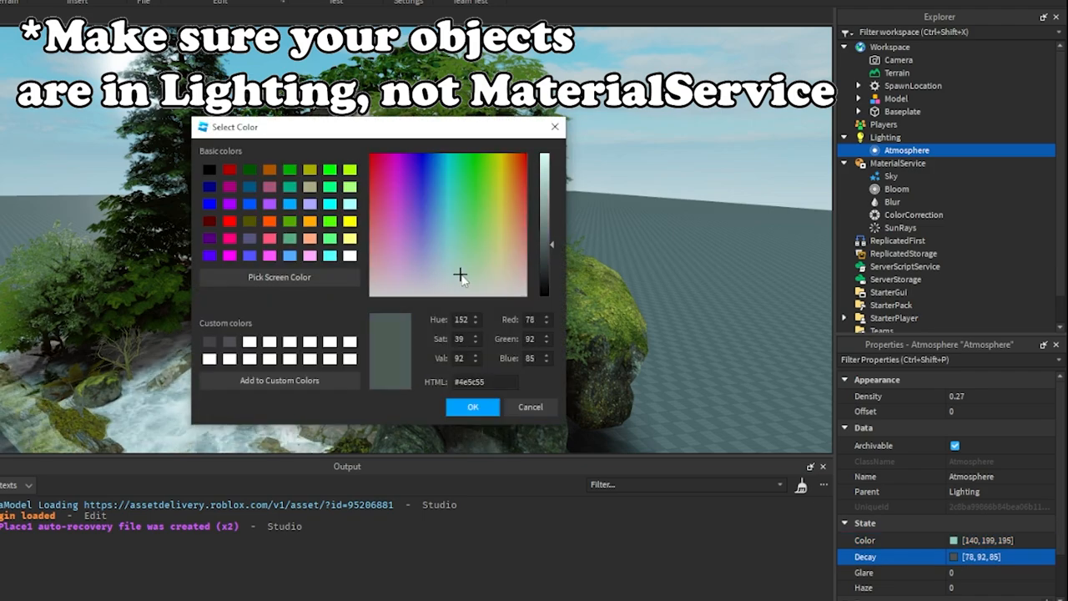
{"action": "left_click", "coordinate": [472, 407]}
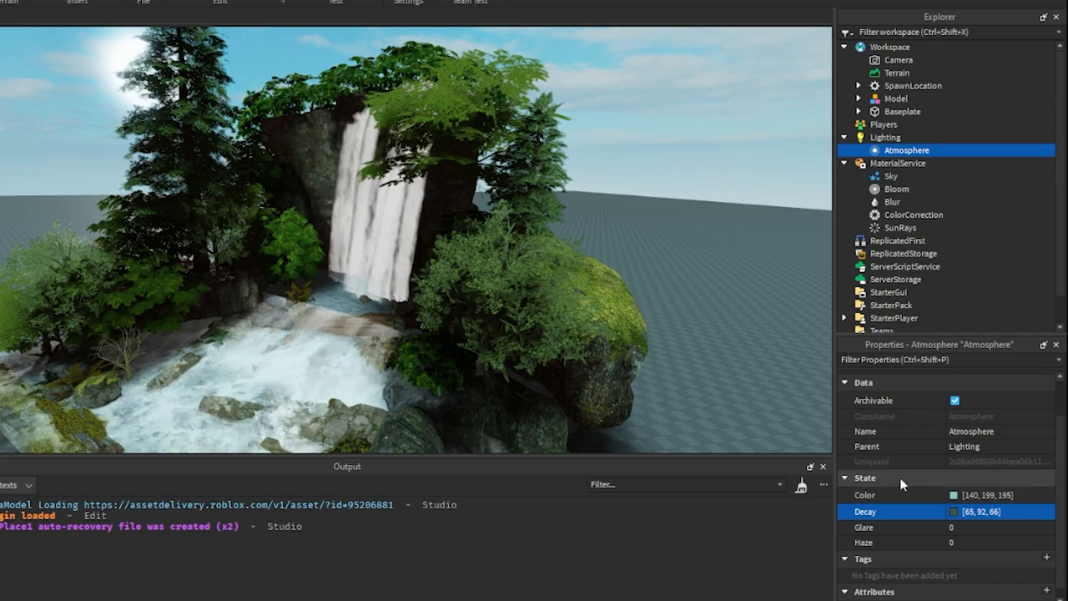
Search the Toolbox for "skybox" and insert a cloudy blue Sky under Lighting
{"action": "left_click", "coordinate": [891, 177]}
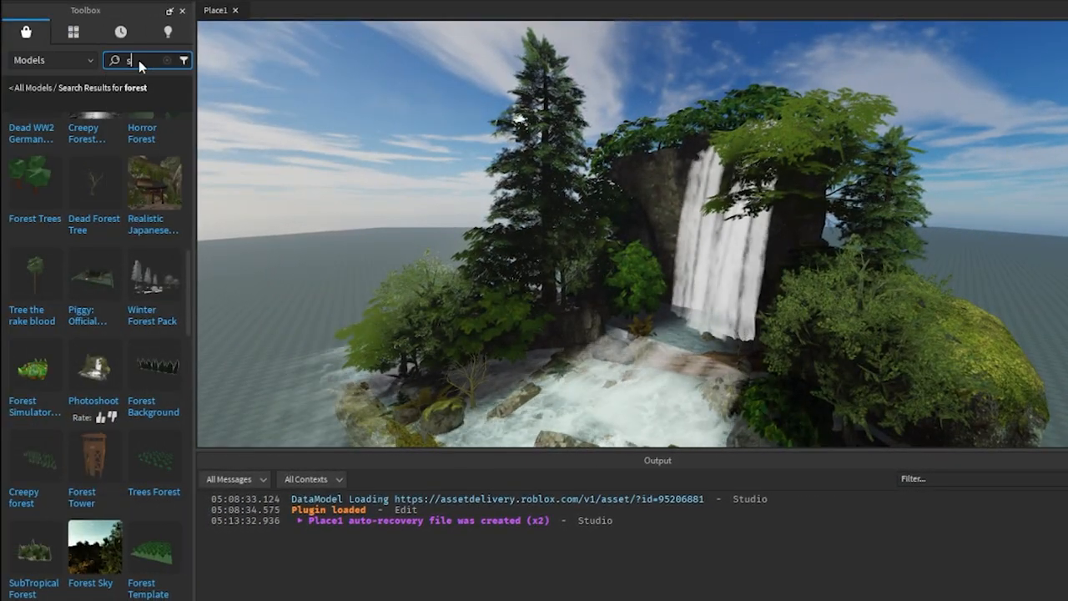
{"action": "type", "text": "skybox"}
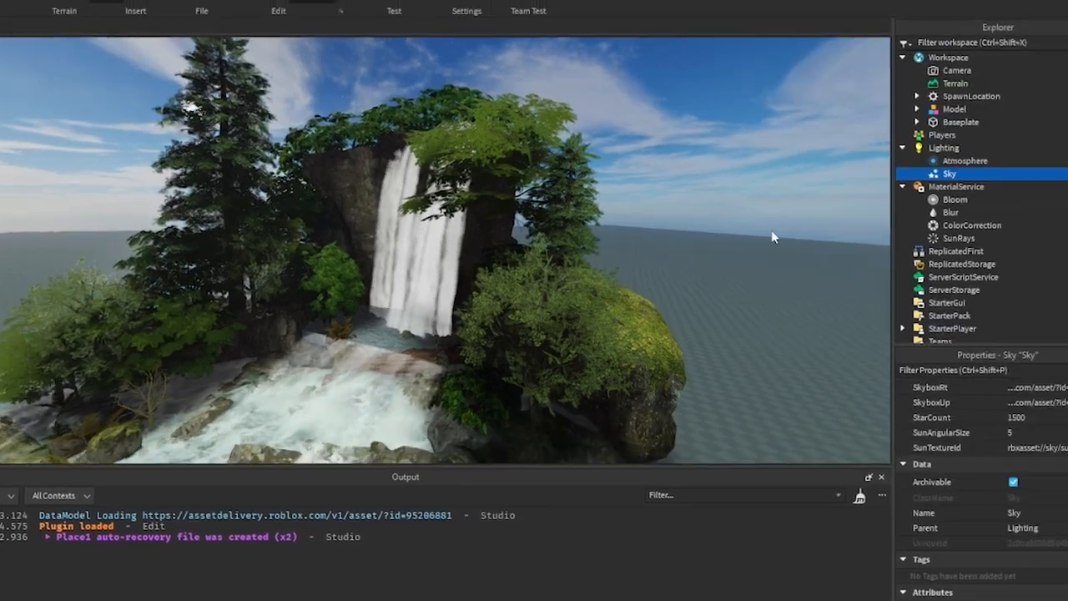
Insert a BloomEffect into Lighting via the + search for "bloom"
{"action": "left_click", "coordinate": [954, 200]}
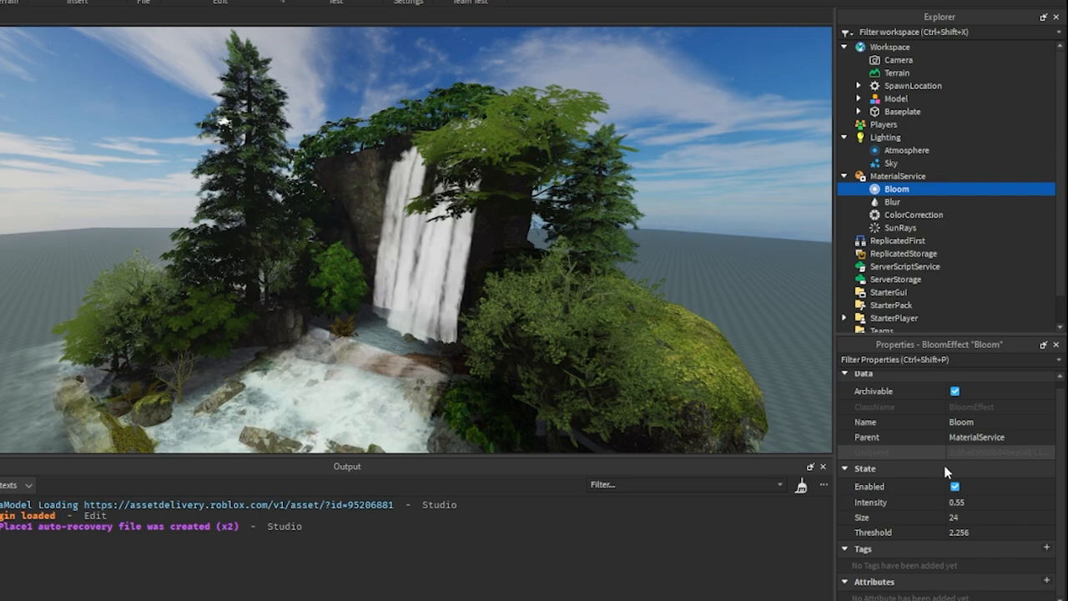
{"action": "left_click", "coordinate": [887, 137]}
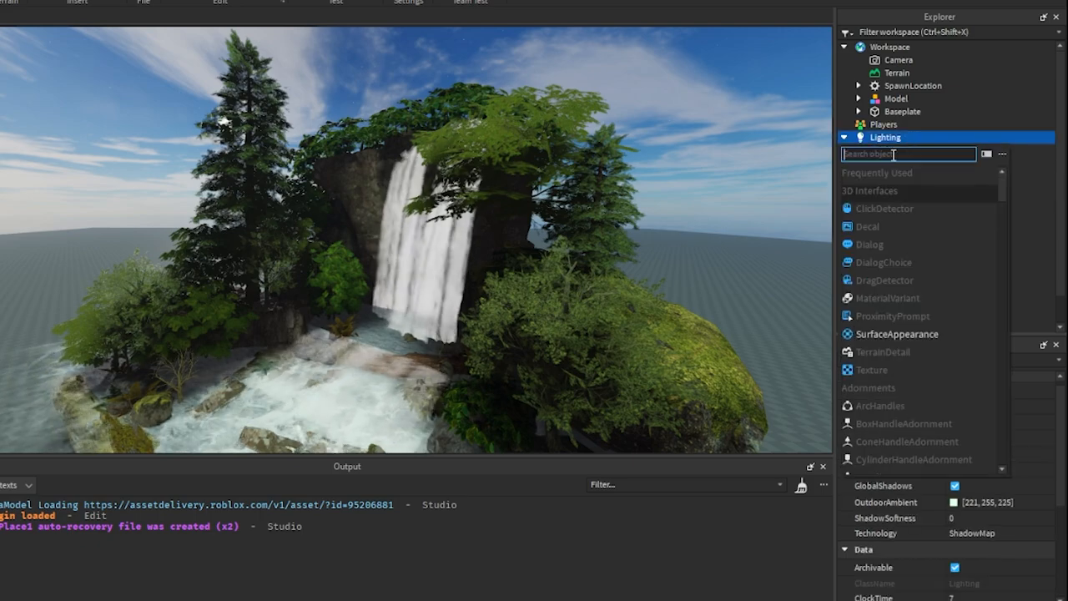
{"action": "type", "text": "bloo"}
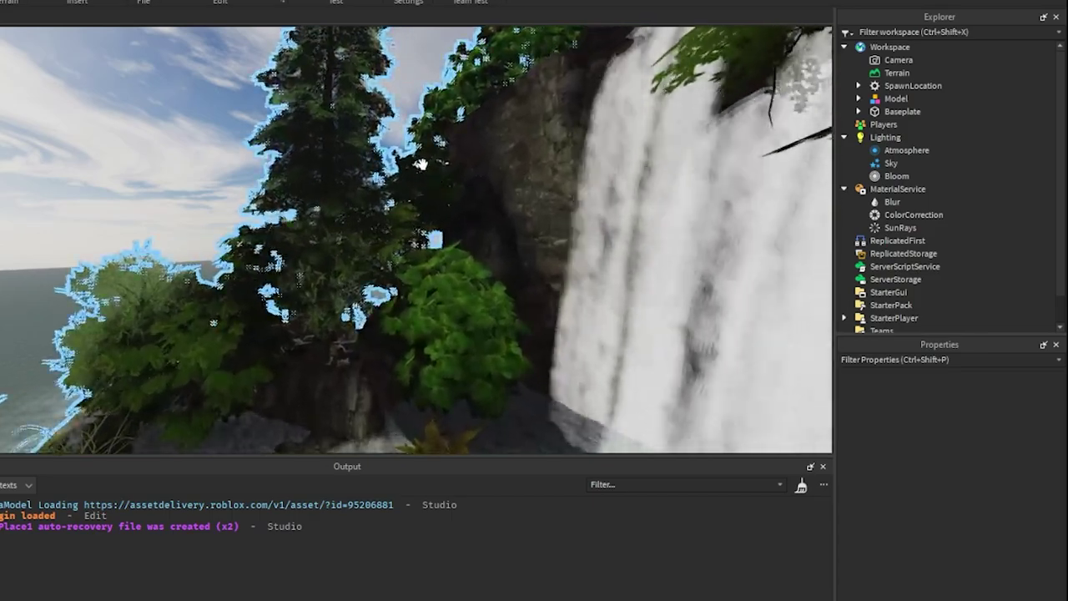
Move Blur and ColorCorrection under Lighting, with contrast and saturation 0.1
{"action": "left_click", "coordinate": [891, 202]}
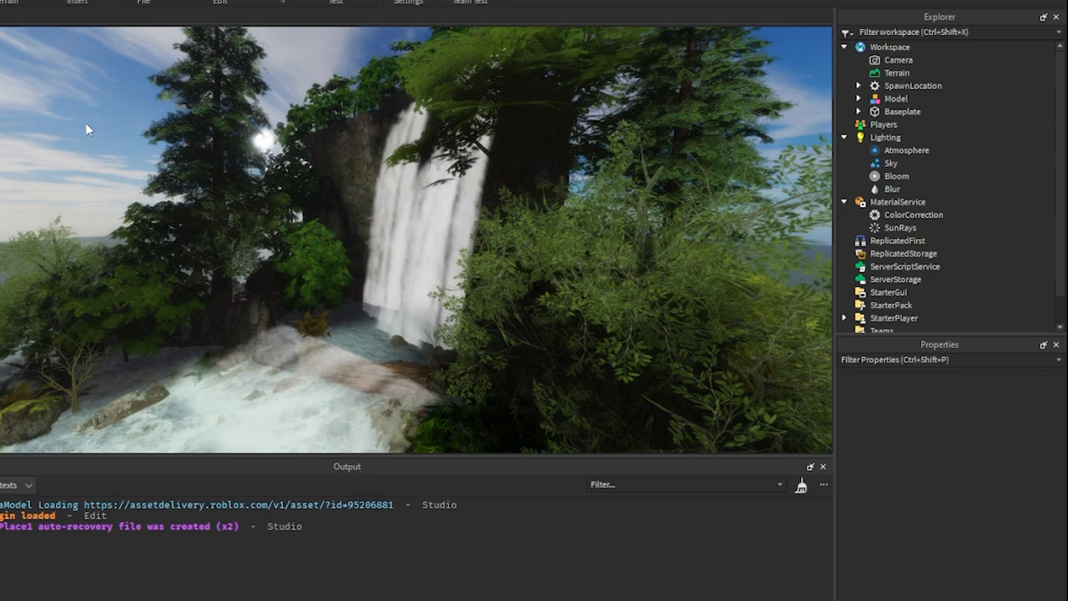
{"action": "left_click", "coordinate": [891, 189]}
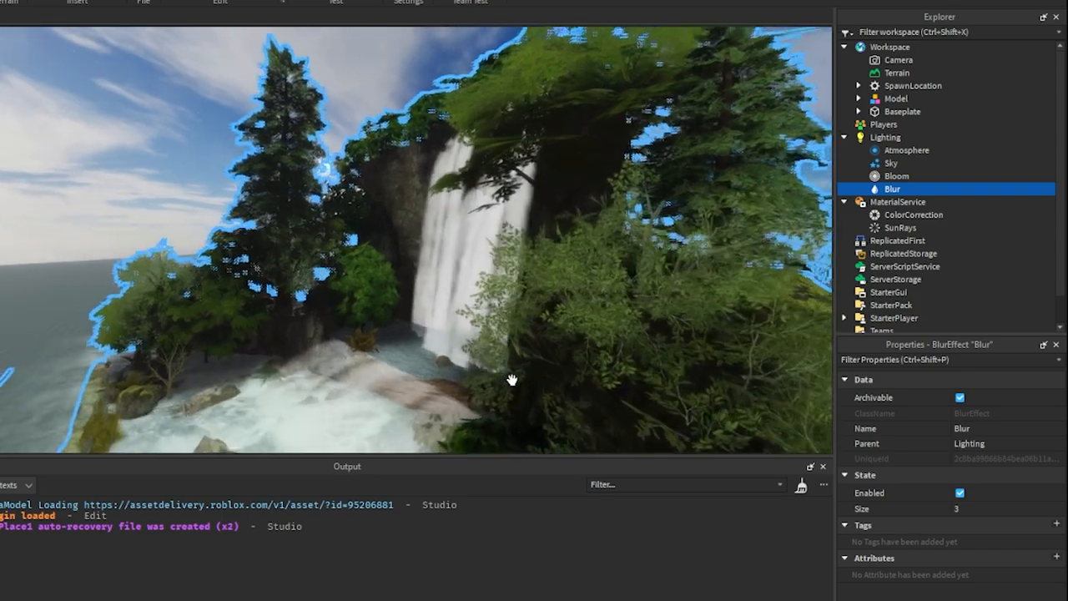
{"action": "left_click", "coordinate": [912, 214]}
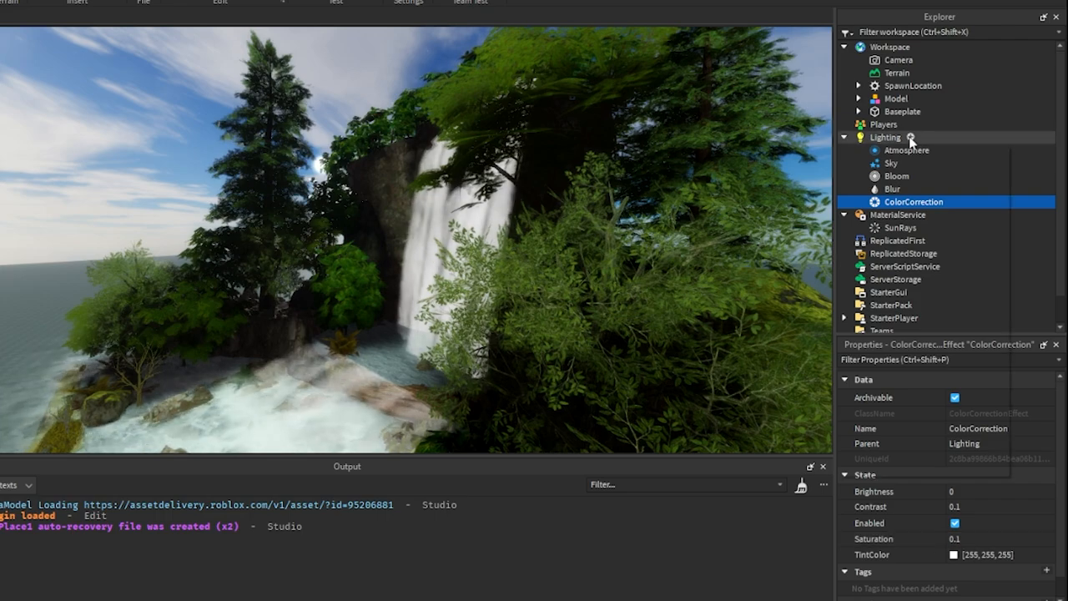
{"action": "left_click", "coordinate": [884, 137]}
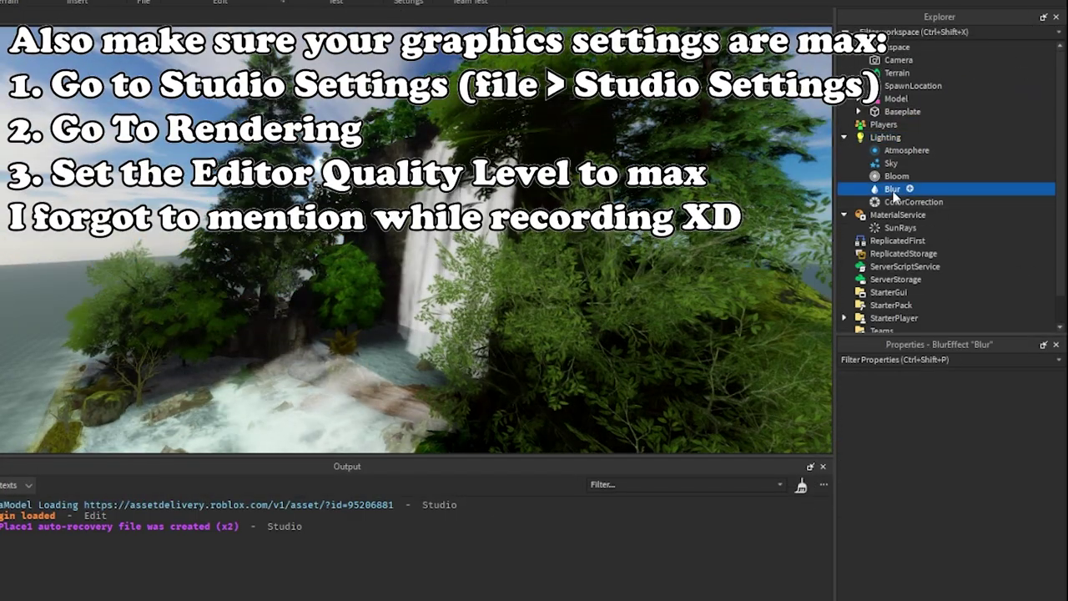
{"action": "left_click", "coordinate": [893, 188]}
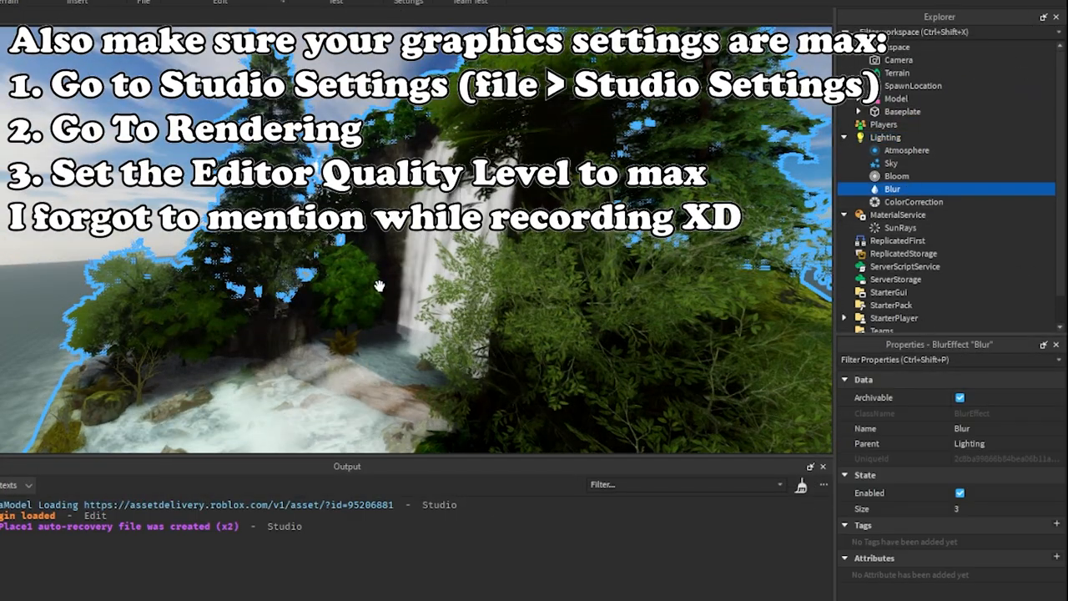